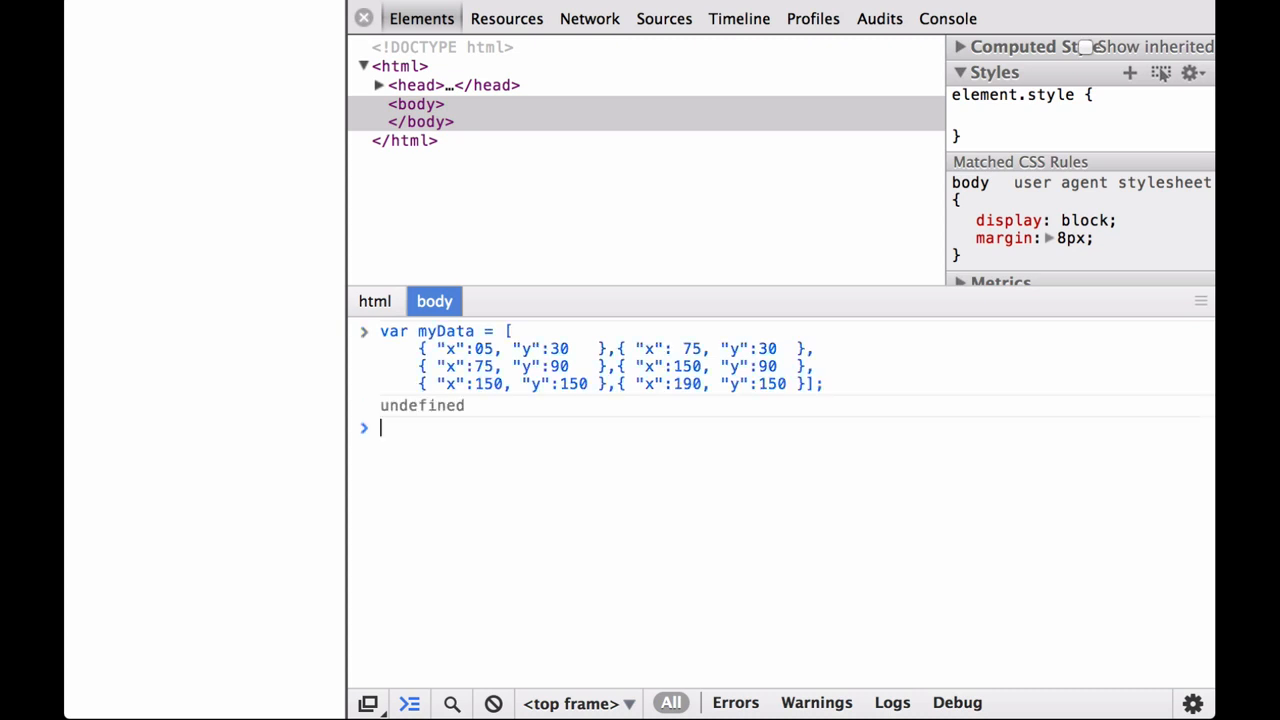
{"action": "type", "text": "d3.min(myData, function(d) { return d.x; });"}
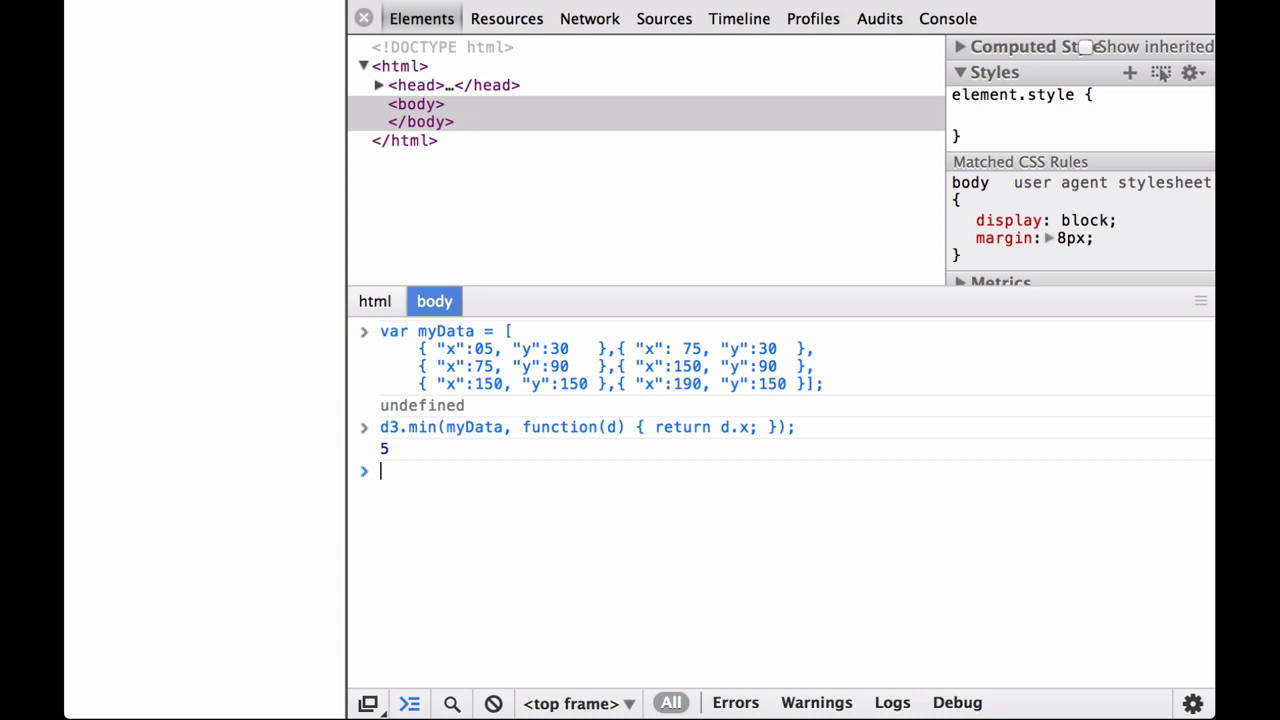
{"action": "type", "text": "d3.max(myData, function(d) { return d.y; });"}
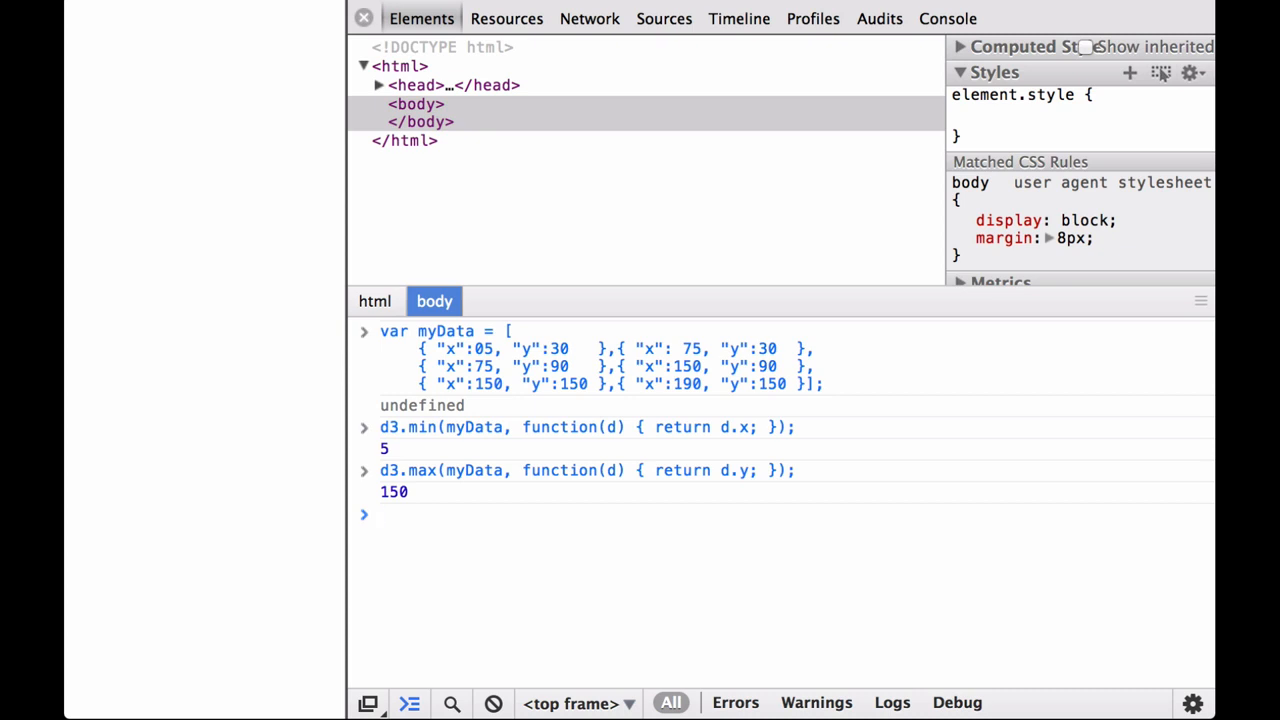
{"action": "type", "text": "d3.extent(myData, function(d) { return d.x; });"}
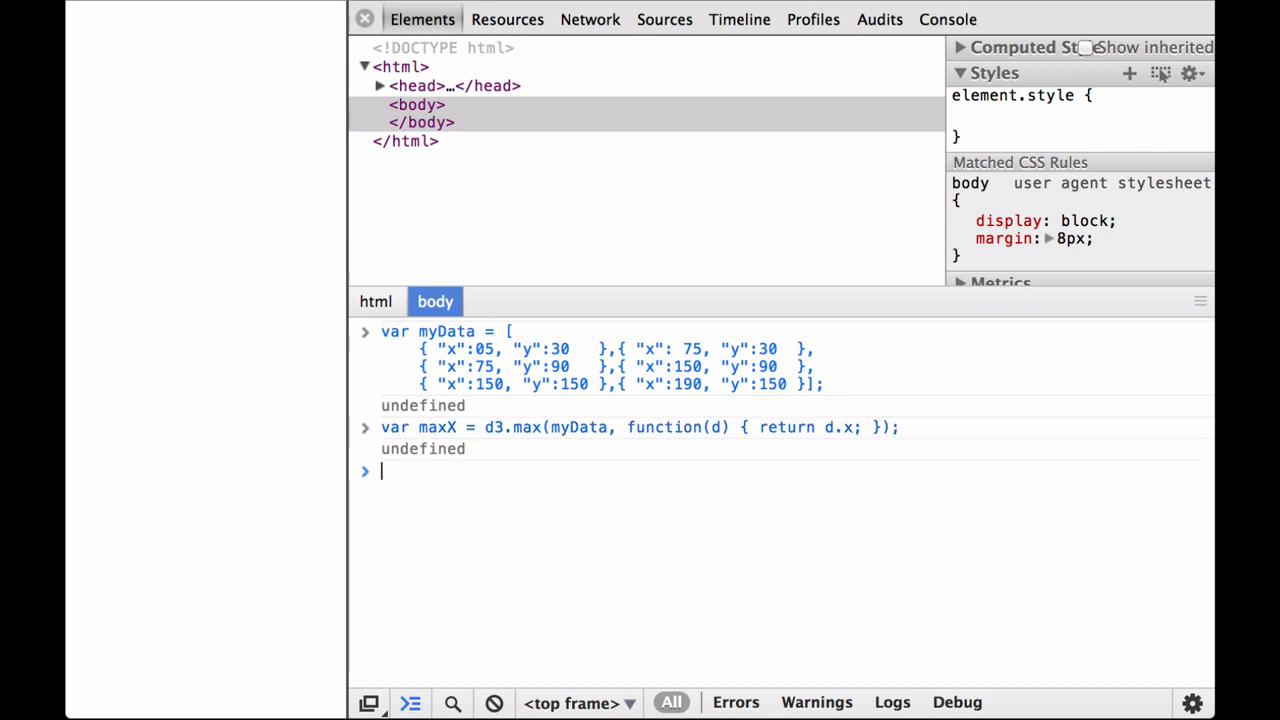
{"action": "type", "text": "maxX"}
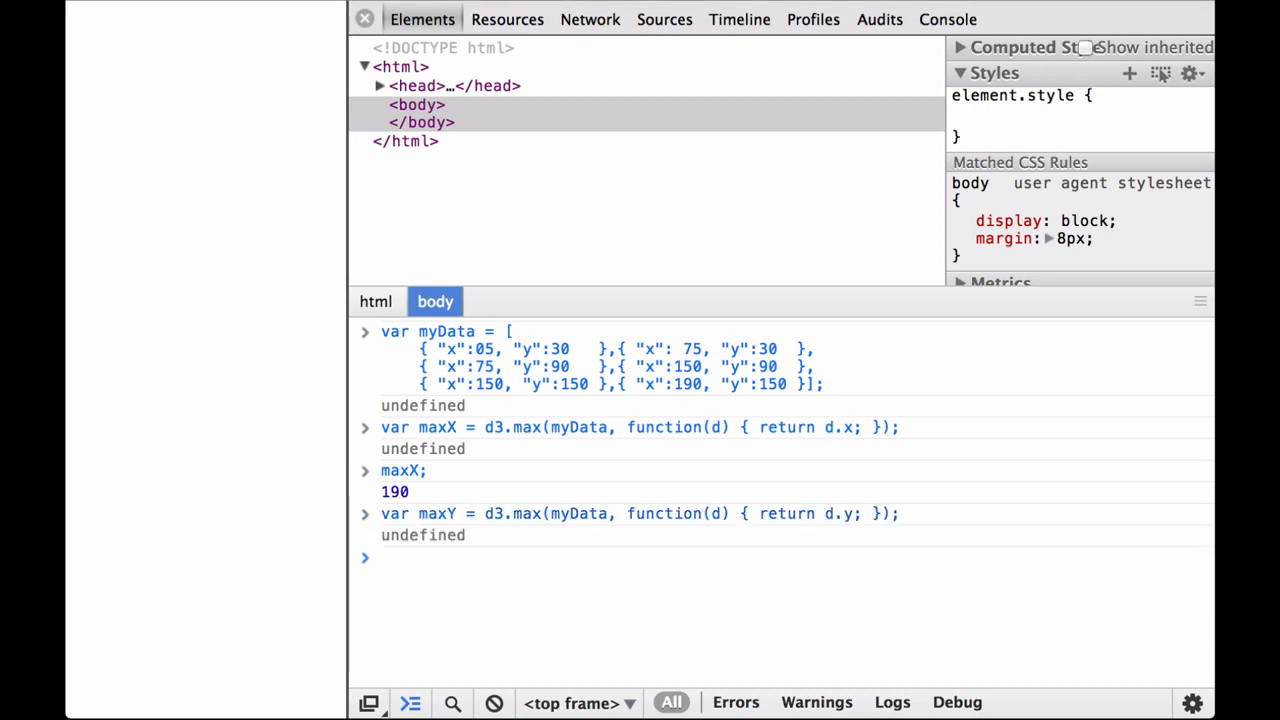
{"action": "type", "text": "maxY;"}
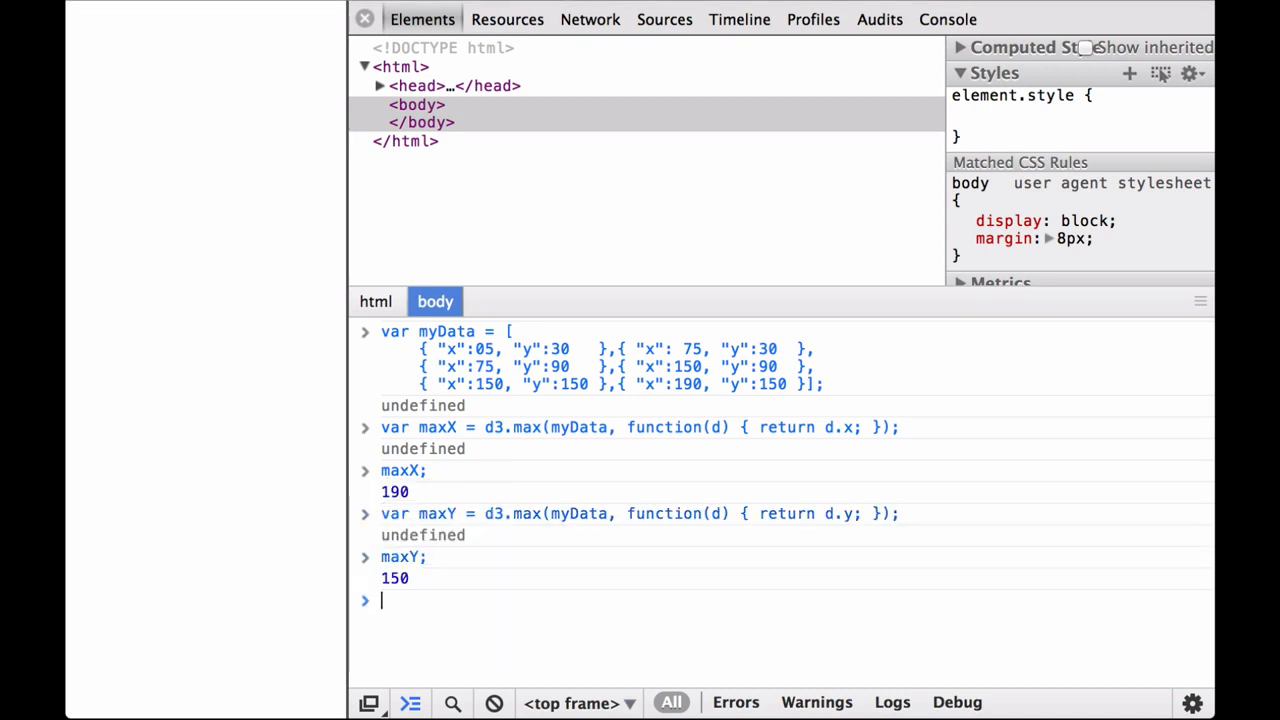
{"action": "type", "text": "var svgViewport = d3.select(\"body\").append(\"svg\").attr(\"width\", maxX).attr(\"height\", maxY);"}
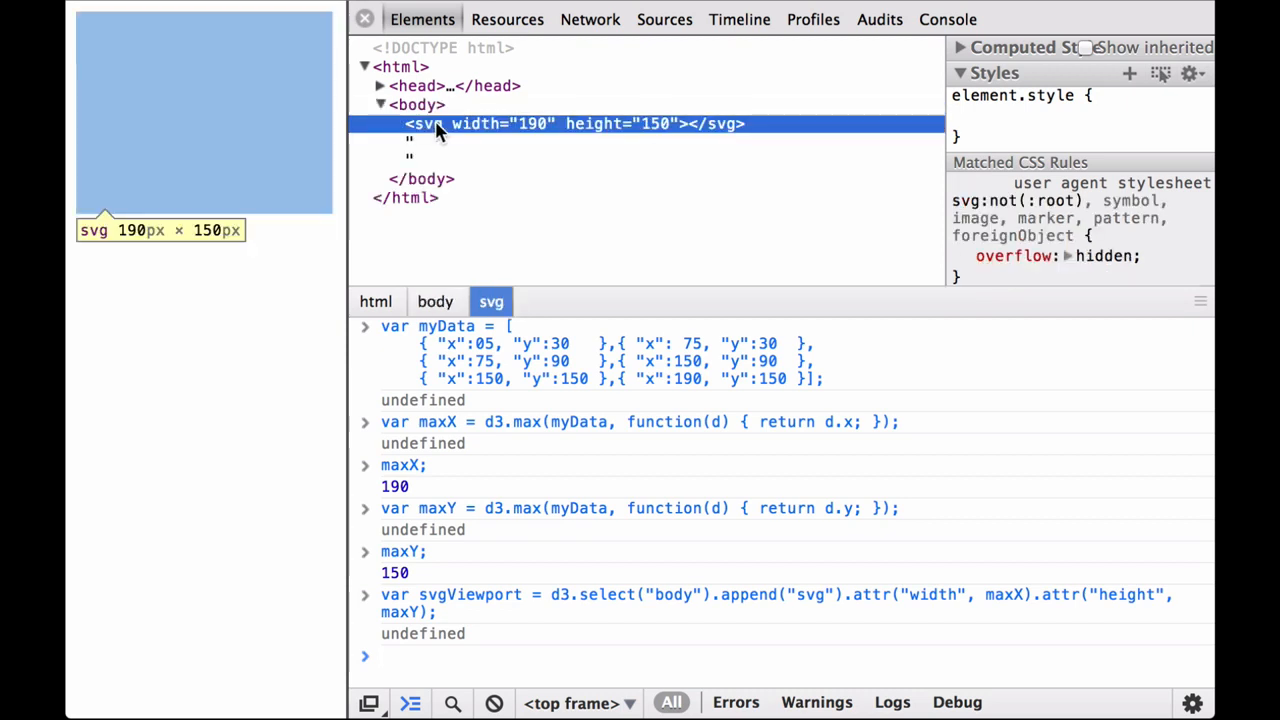
{"action": "mouse_move", "coordinate": [675, 458]}
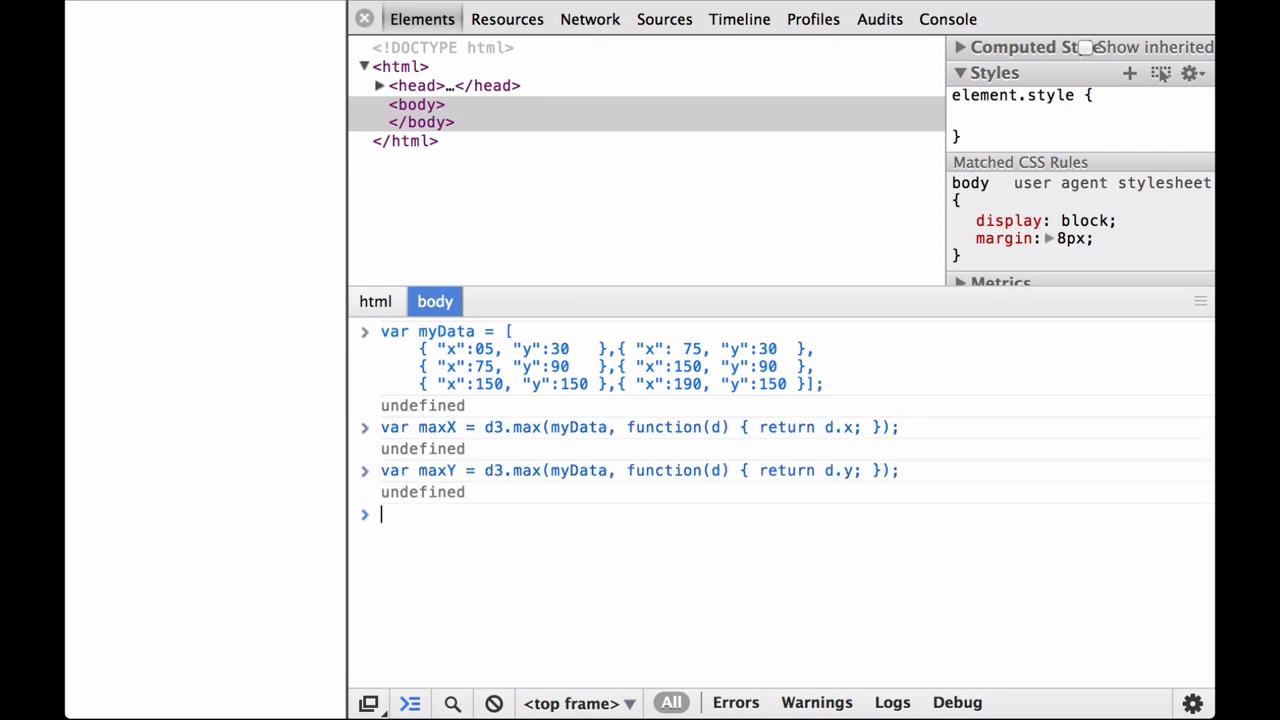
{"action": "type", "text": "var svgViewport = d3.select(\"body\").append(\"svg\").attr(\"width\", maxX).attr(\"height\", maxY);"}
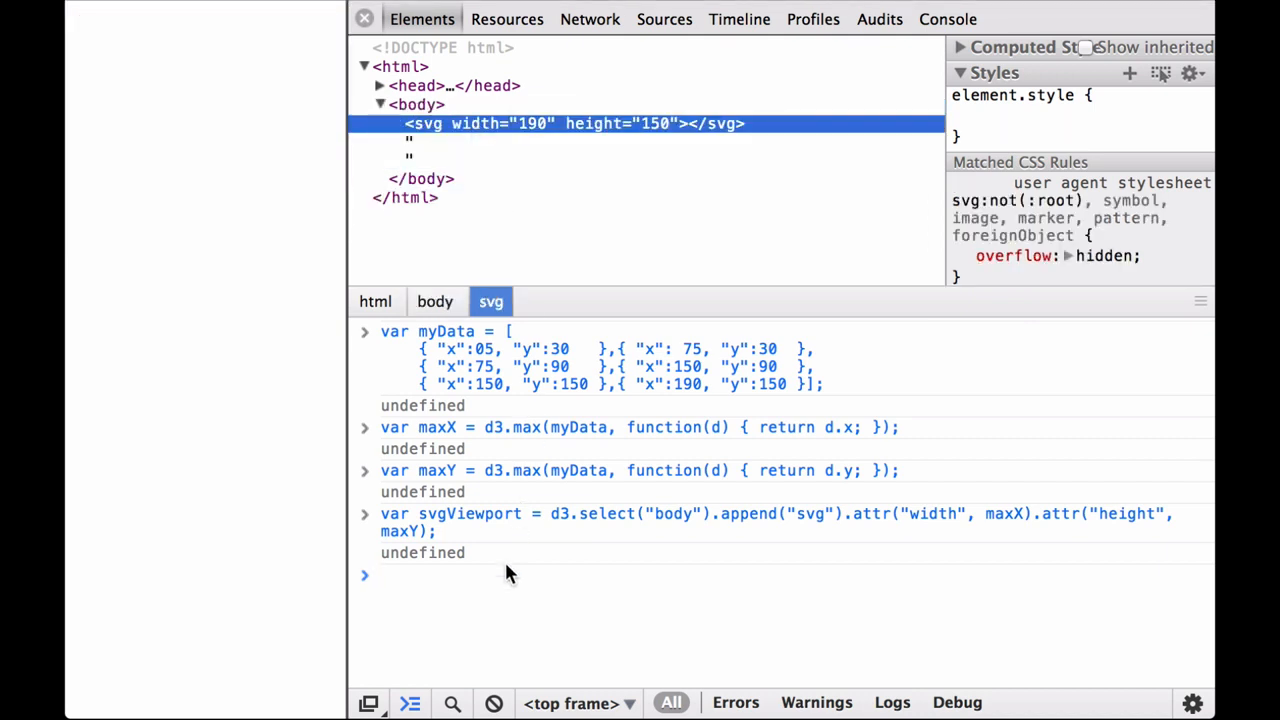
{"action": "type", "text": "var circles = svgViewport.selectAll(\"circle\").data(myData).enter().append(\"circle\");"}
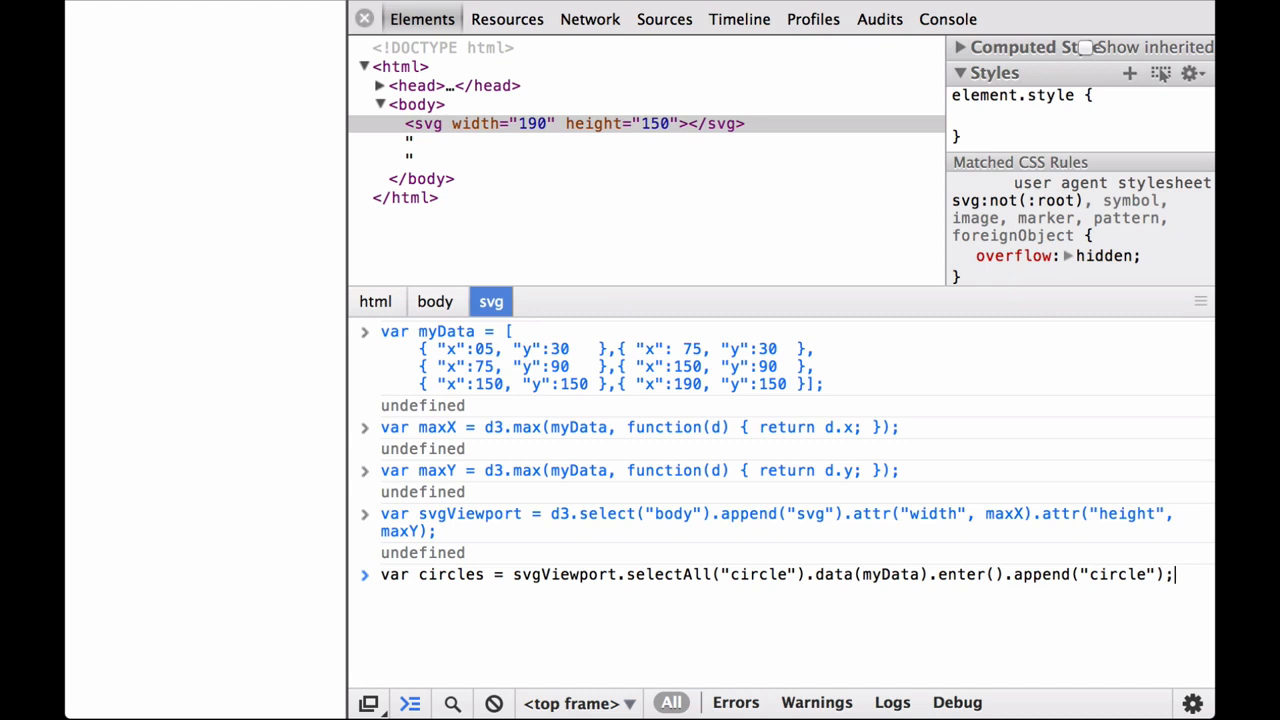